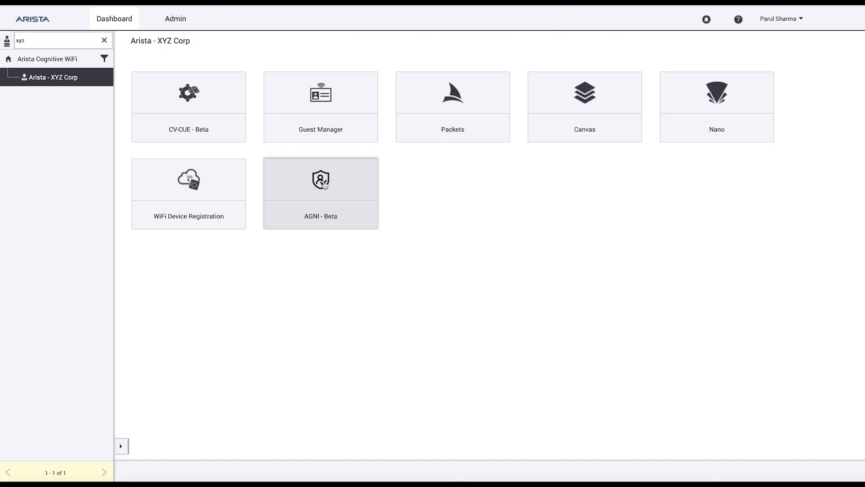
Open the AGNI - Beta tile on the XYZ Corp Launchpad dashboard.
left_click(320, 194)
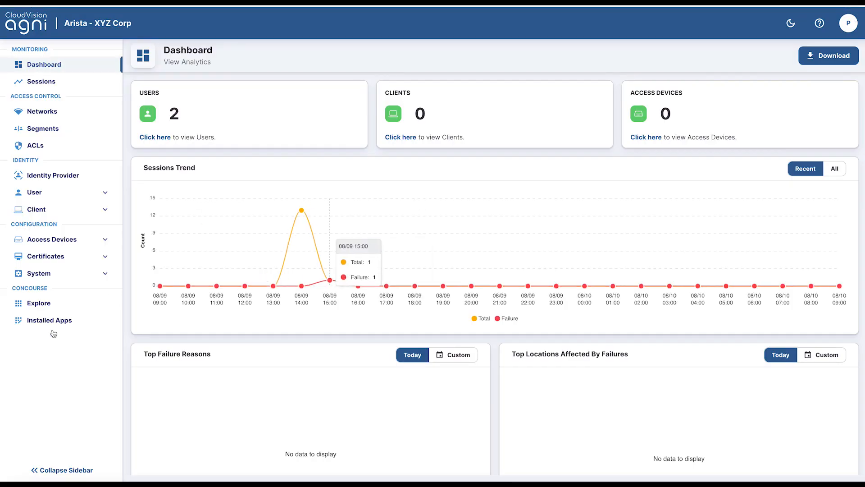
mouse_move(49, 320)
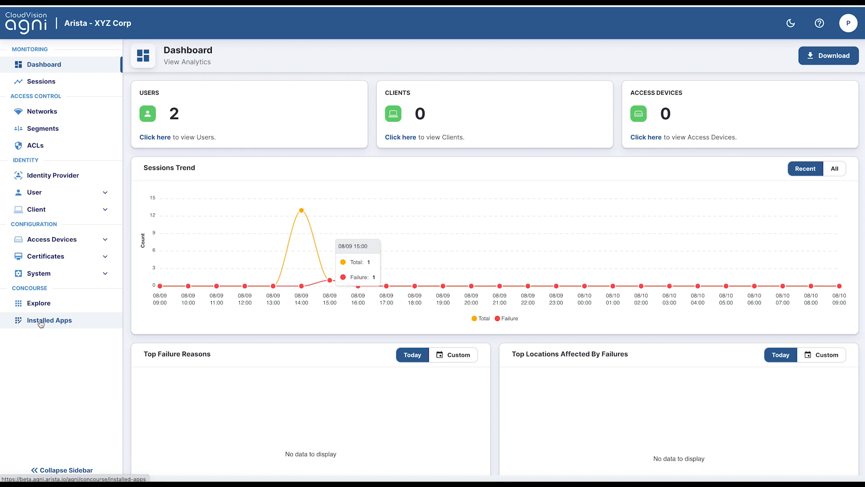
Check Installed Apps, browse Explore, and start installing the Arista CV-CUE app.
left_click(50, 320)
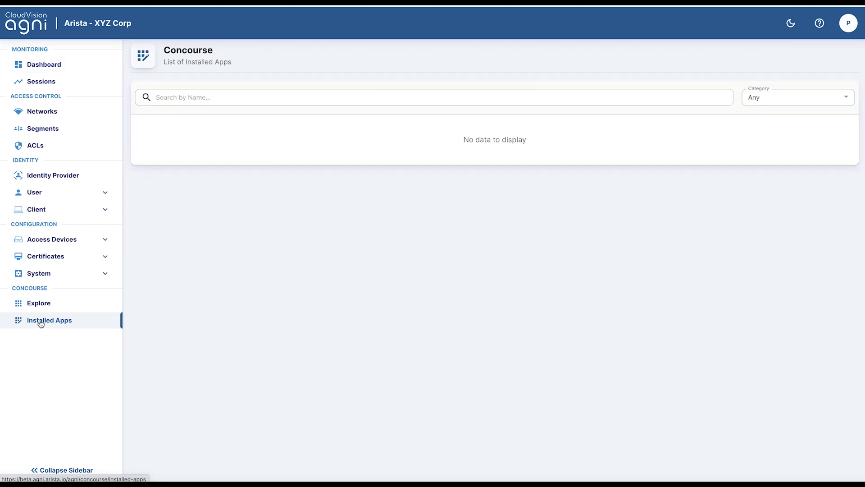
left_click(39, 303)
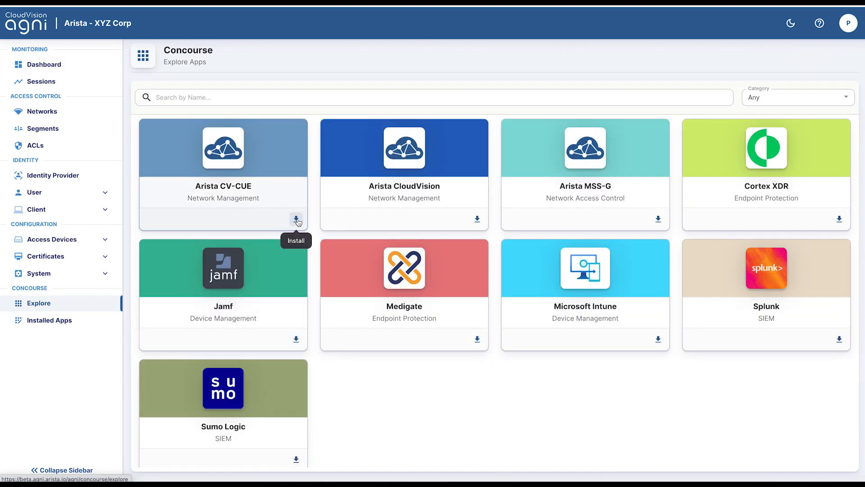
left_click(297, 219)
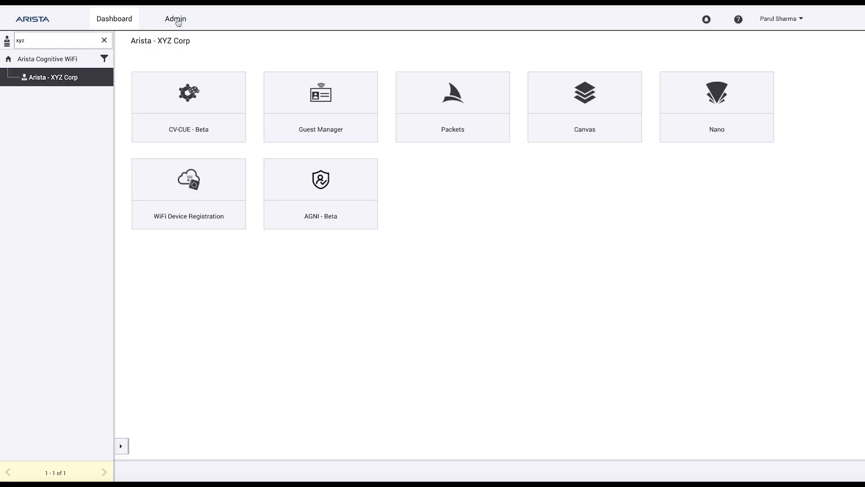
Create a new API key named 'XYZ-key' under Admin > Keys.
left_click(175, 18)
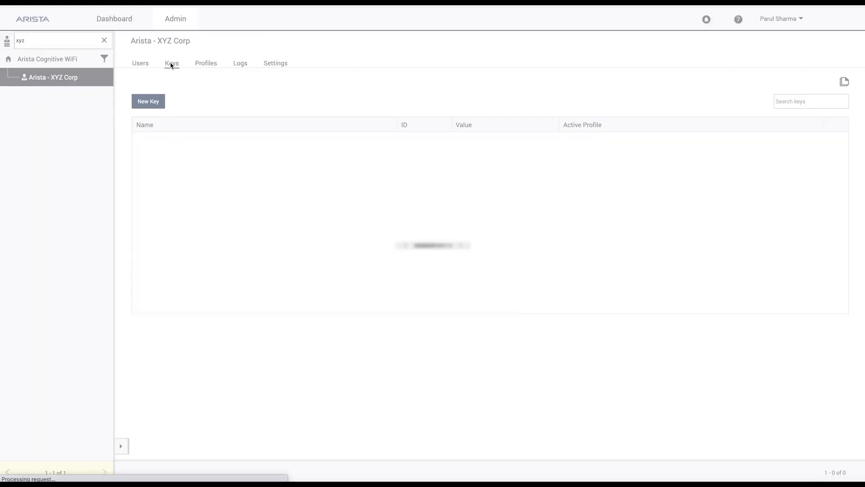
left_click(148, 101)
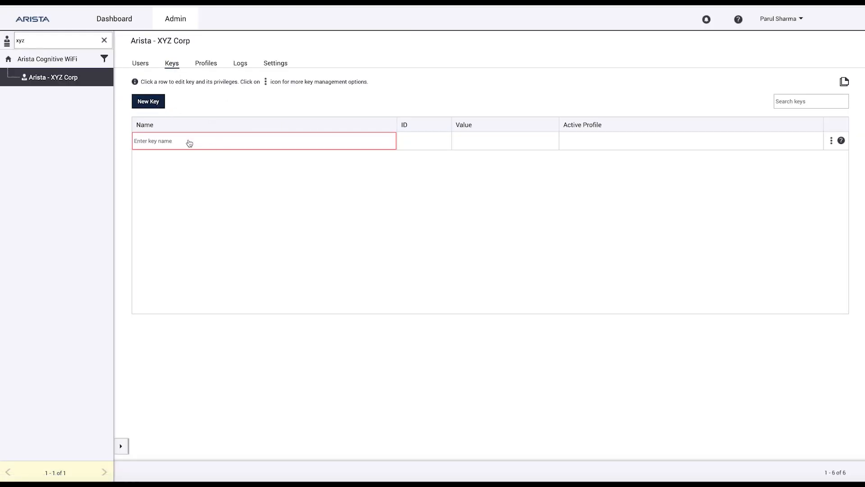
type("XYZ")
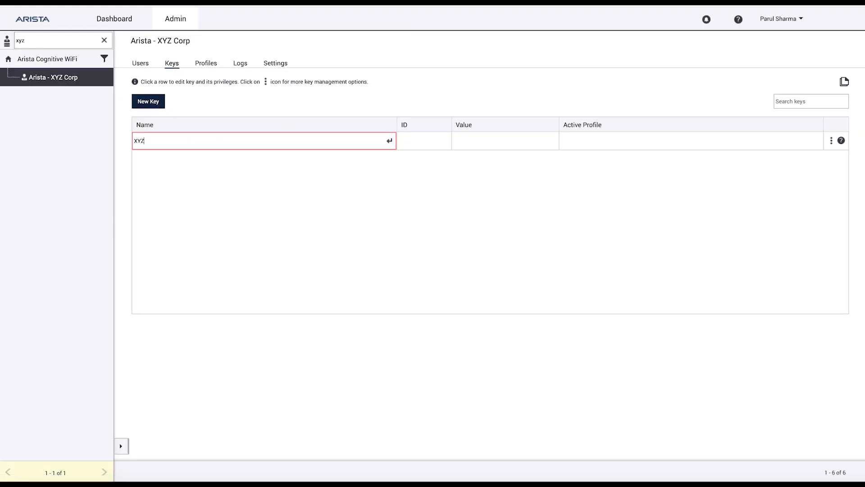
type("-key")
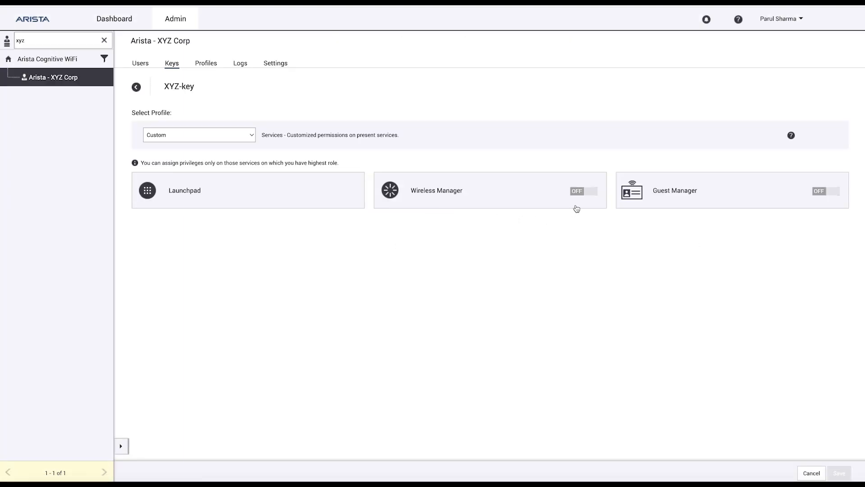
Set XYZ-key's Wireless Manager role to Operator and restrict it to Santa Clara.
left_click(489, 189)
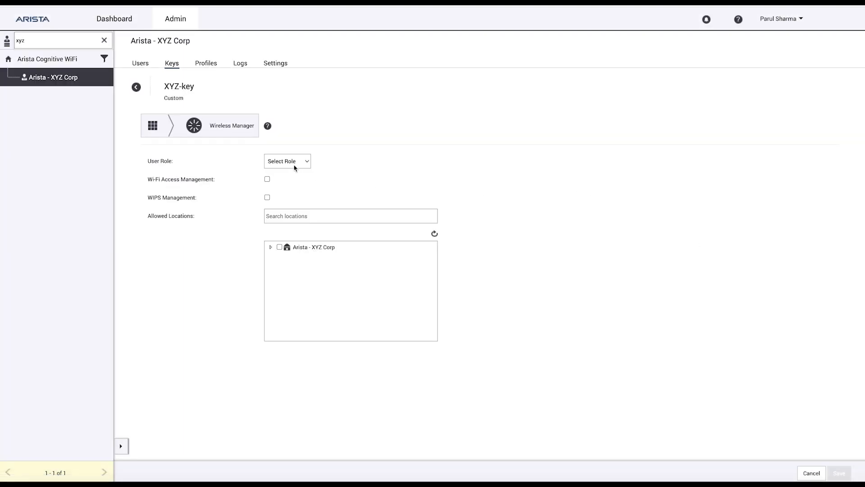
left_click(287, 160)
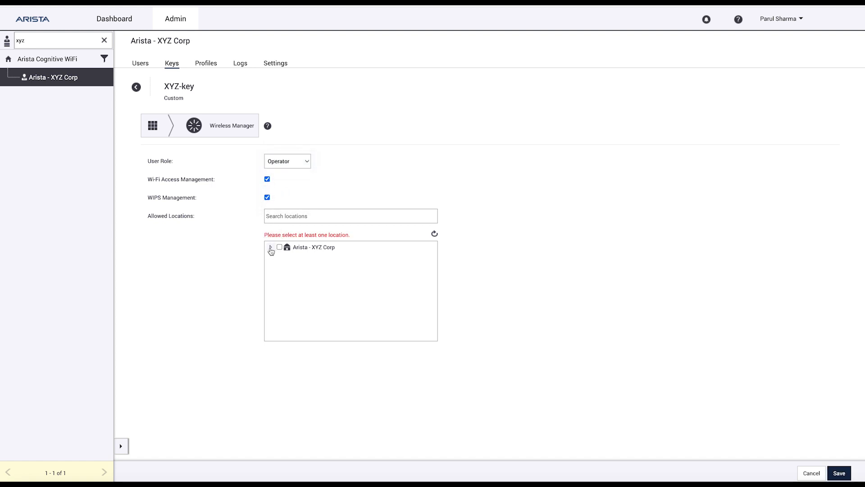
left_click(271, 247)
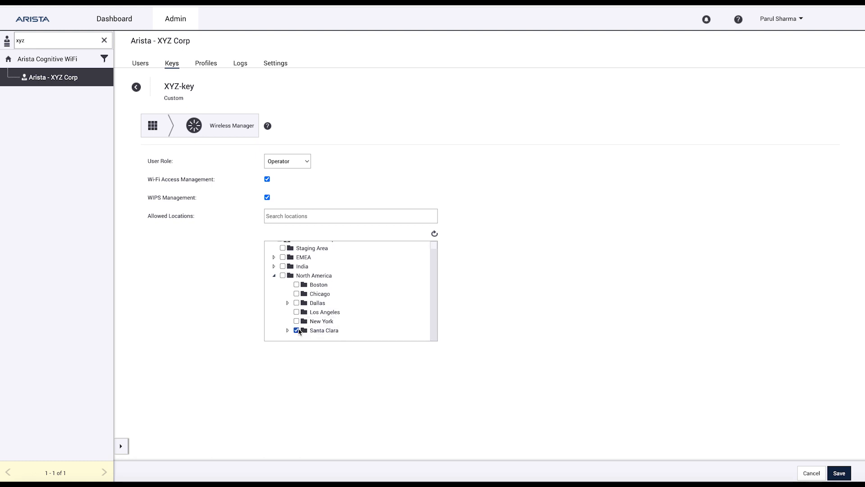
left_click(297, 330)
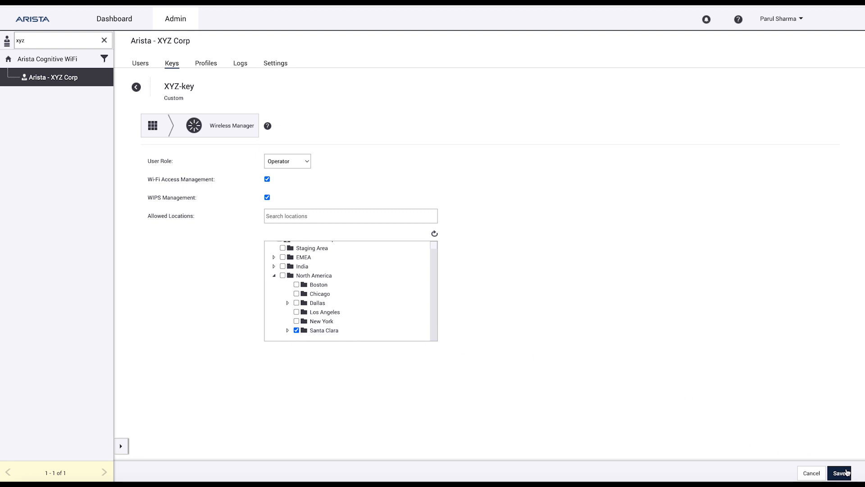
Save XYZ-key's privileges and copy its key value from the Keys list.
left_click(839, 473)
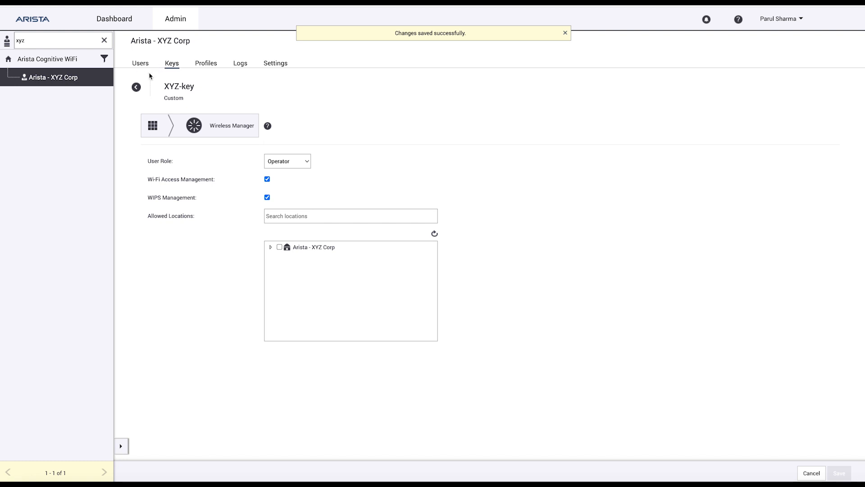
left_click(136, 86)
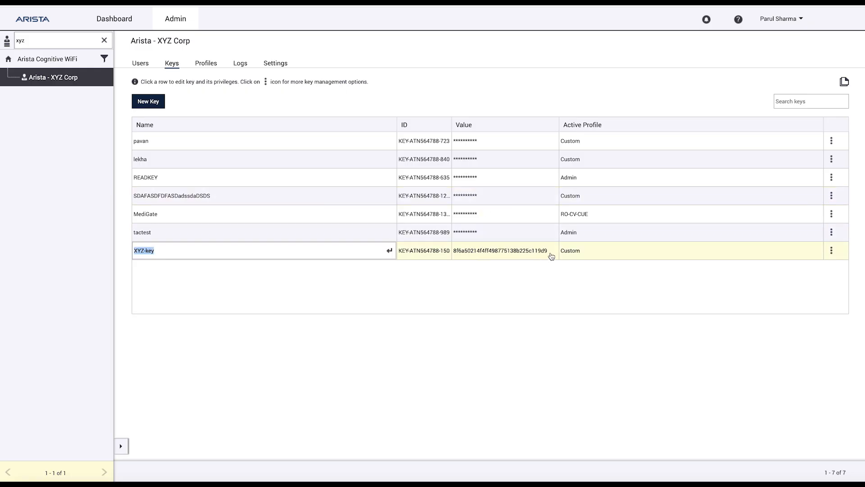
double_click(500, 250)
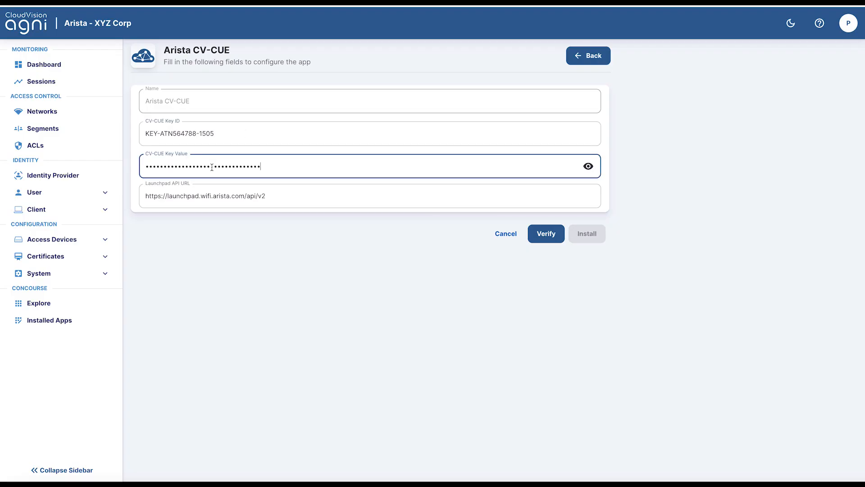
Verify the CV-CUE key and API URL, then install the app.
left_click(545, 234)
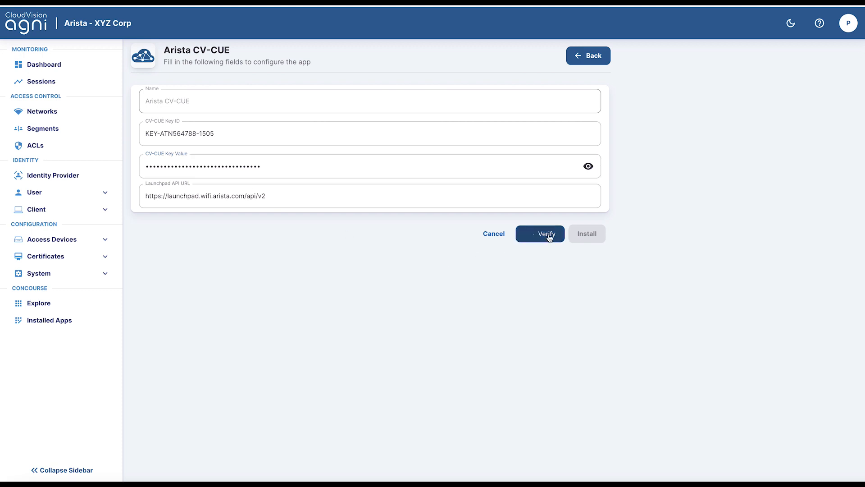
left_click(540, 233)
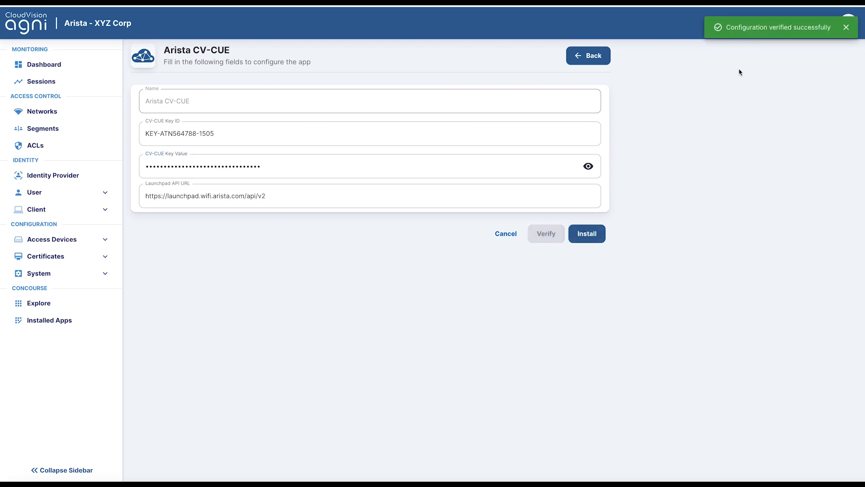
mouse_move(733, 58)
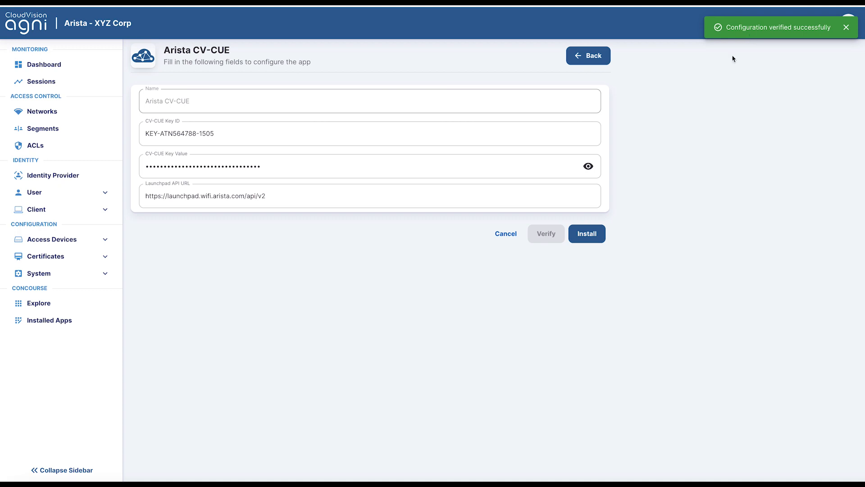
left_click(587, 233)
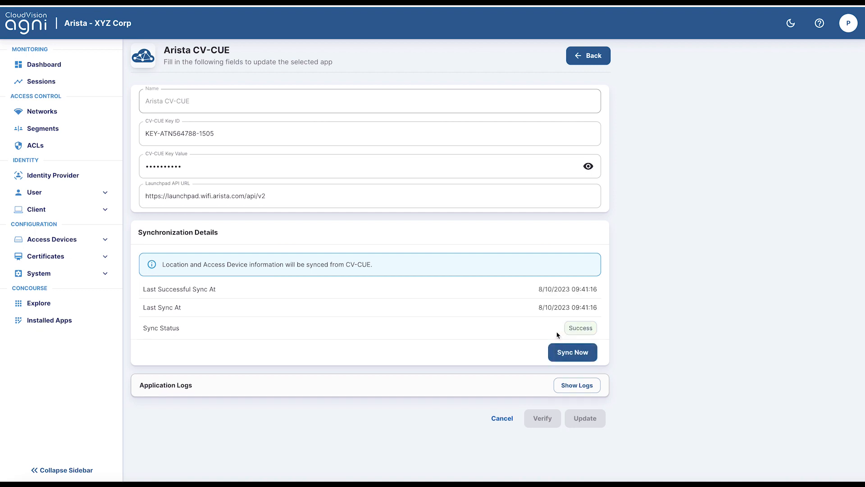
Open Access Devices > Devices to view the nine synced Santa Clara devices.
left_click(55, 239)
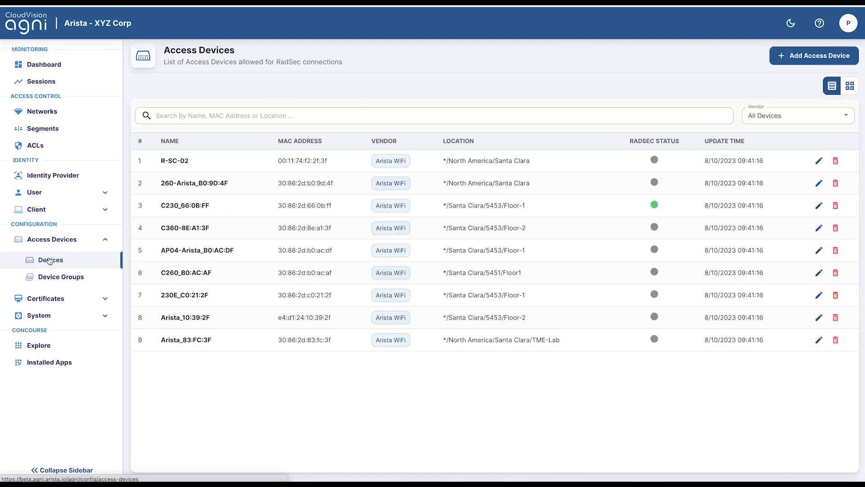
mouse_move(196, 143)
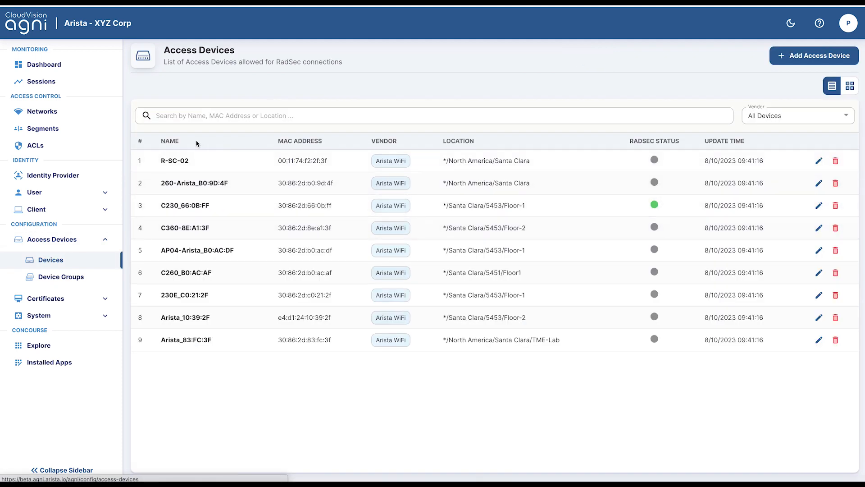